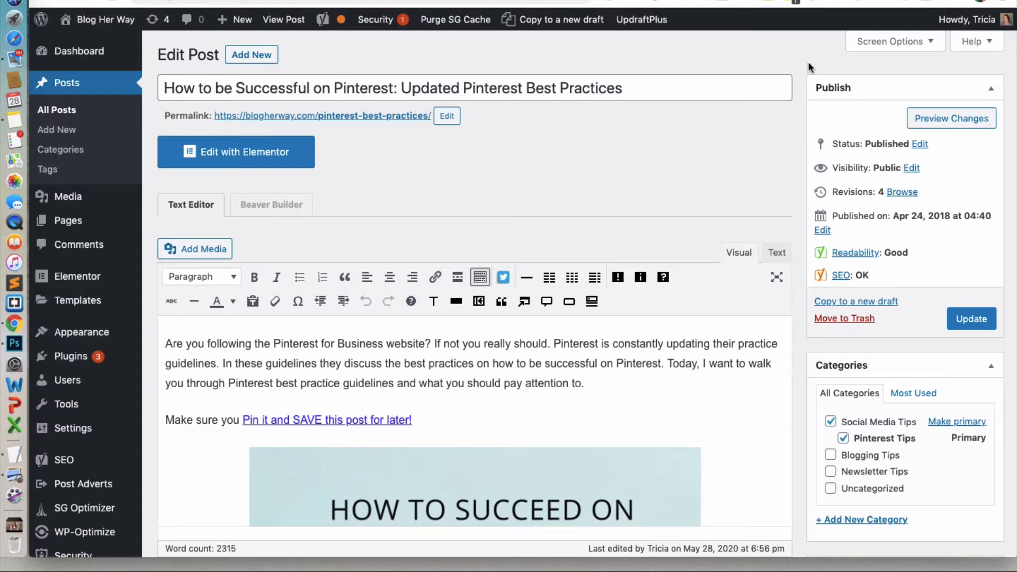
mouse_move(676, 128)
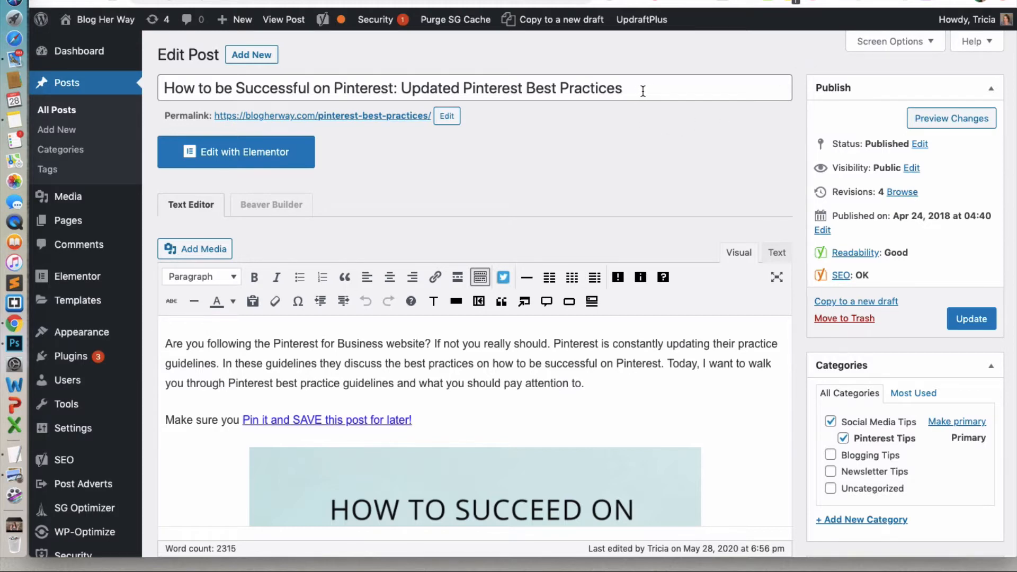
mouse_move(669, 106)
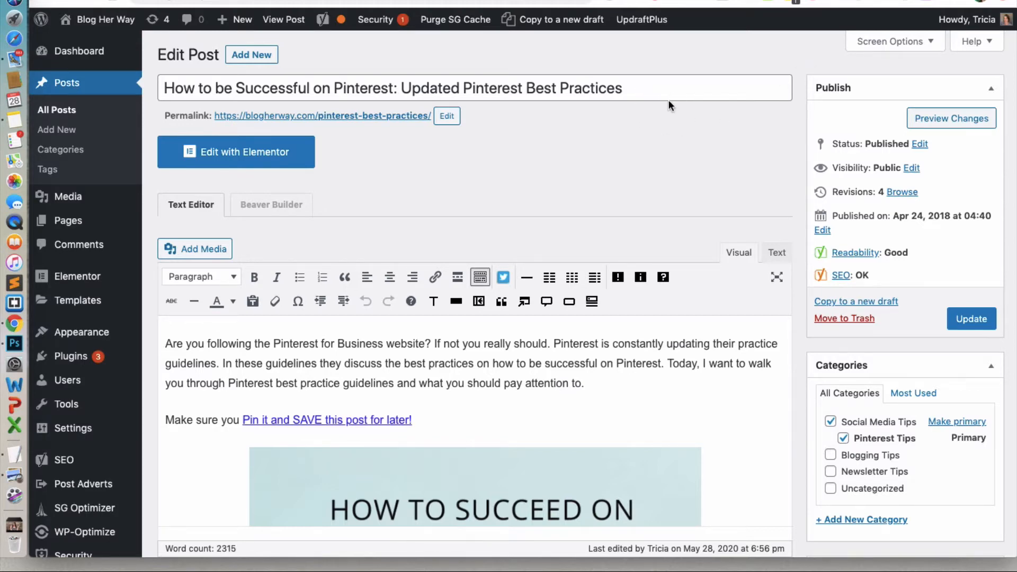
mouse_move(800, 128)
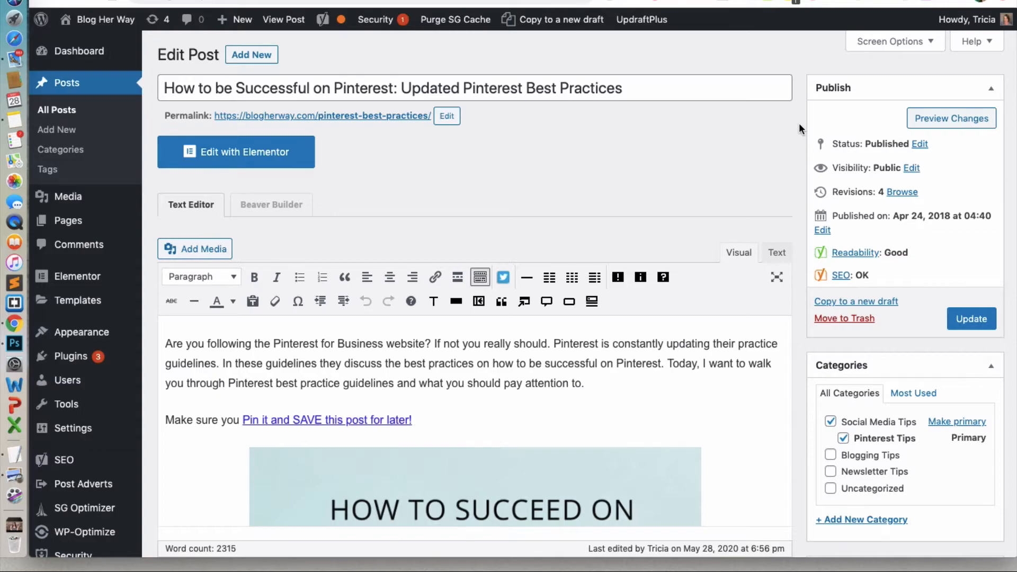
- Scroll down the Edit Post page to the Yoast SEO box and its Google preview
scroll(down, 3)
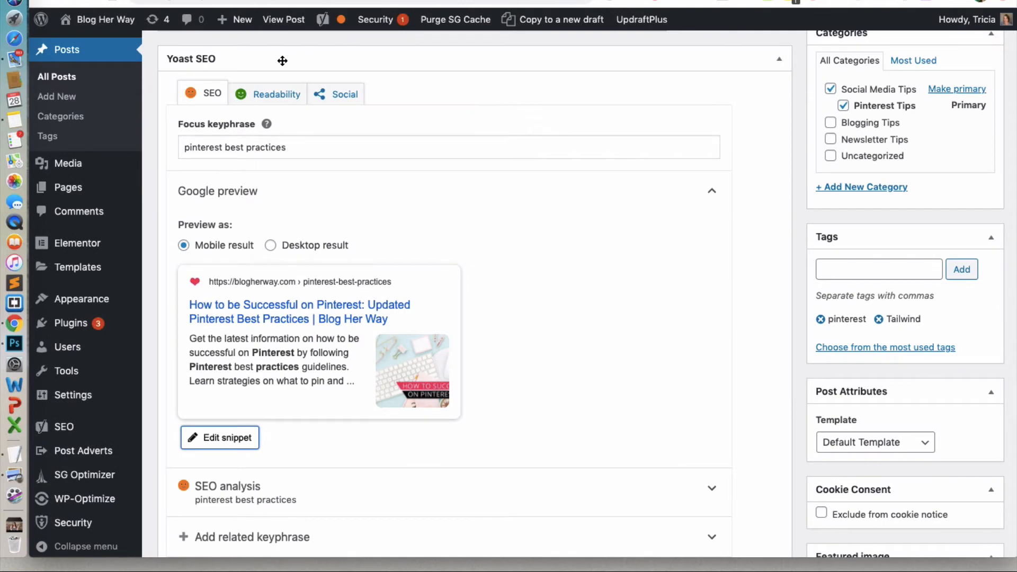
mouse_move(240, 61)
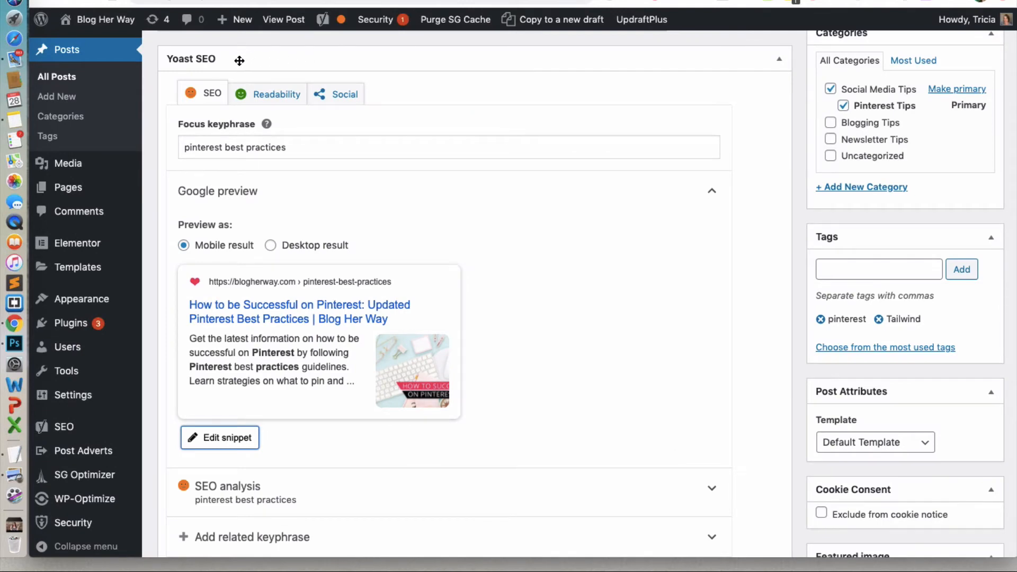
mouse_move(284, 125)
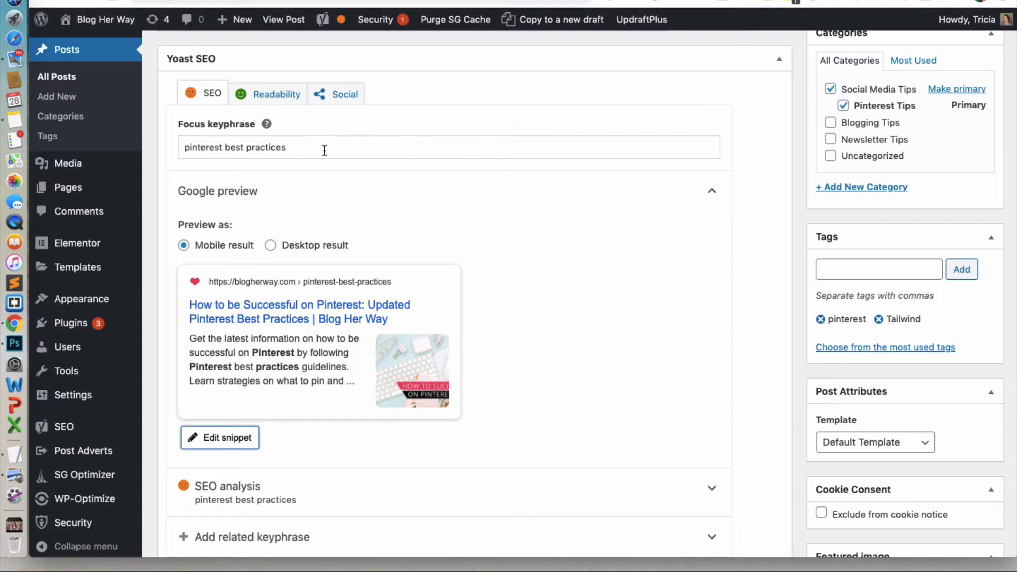
mouse_move(385, 201)
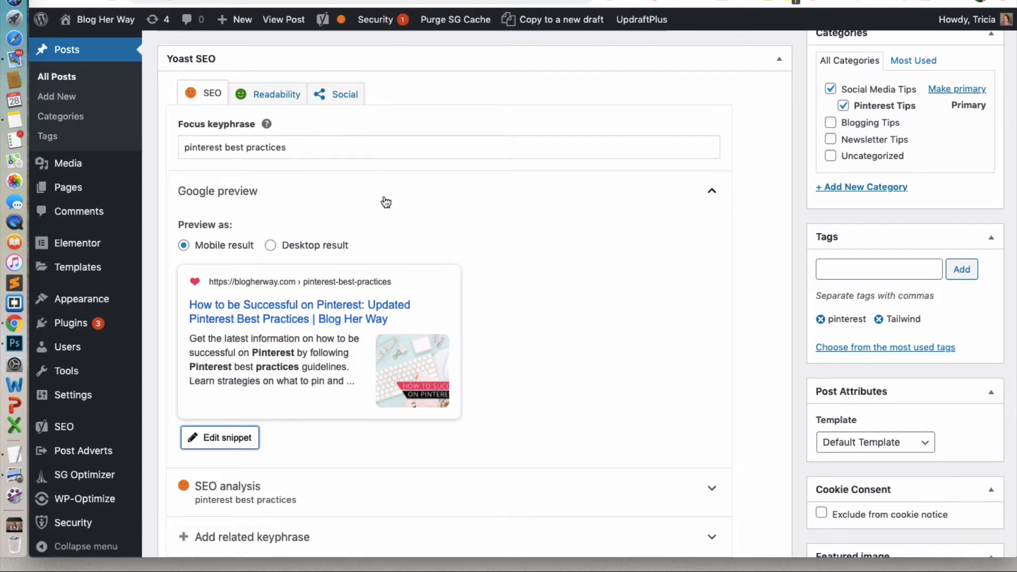
scroll(down, 3)
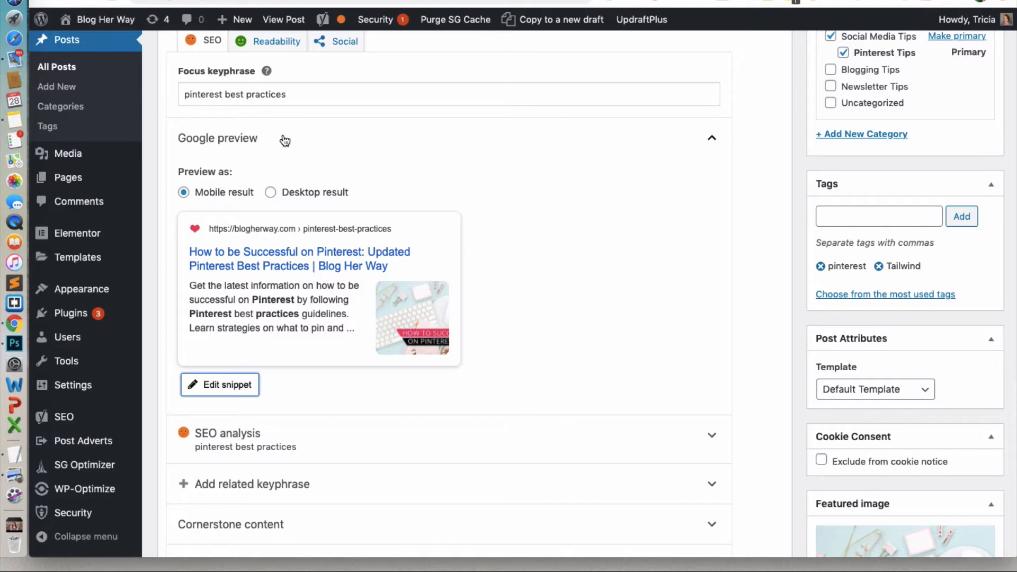
mouse_move(310, 207)
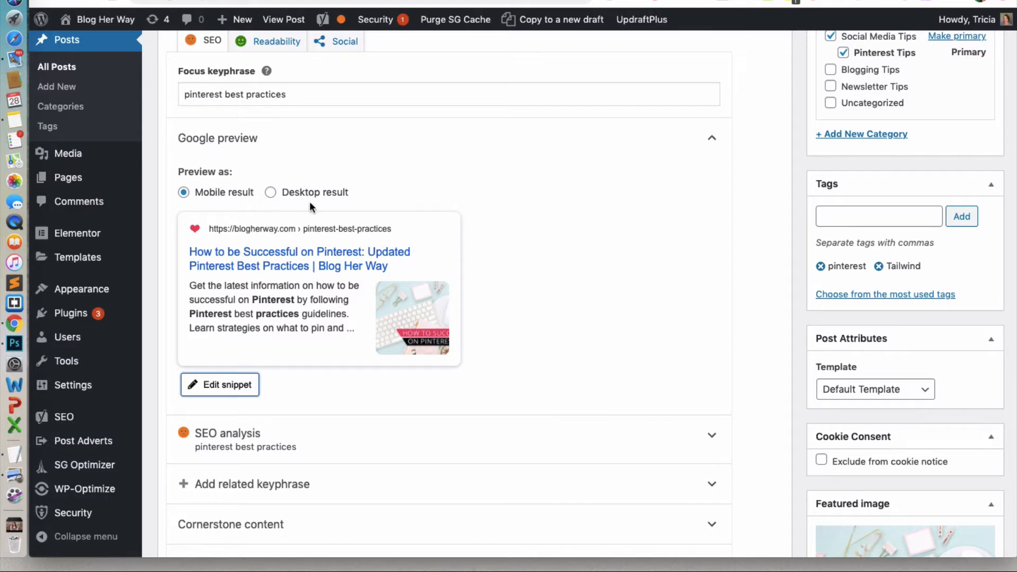
scroll(down, 3)
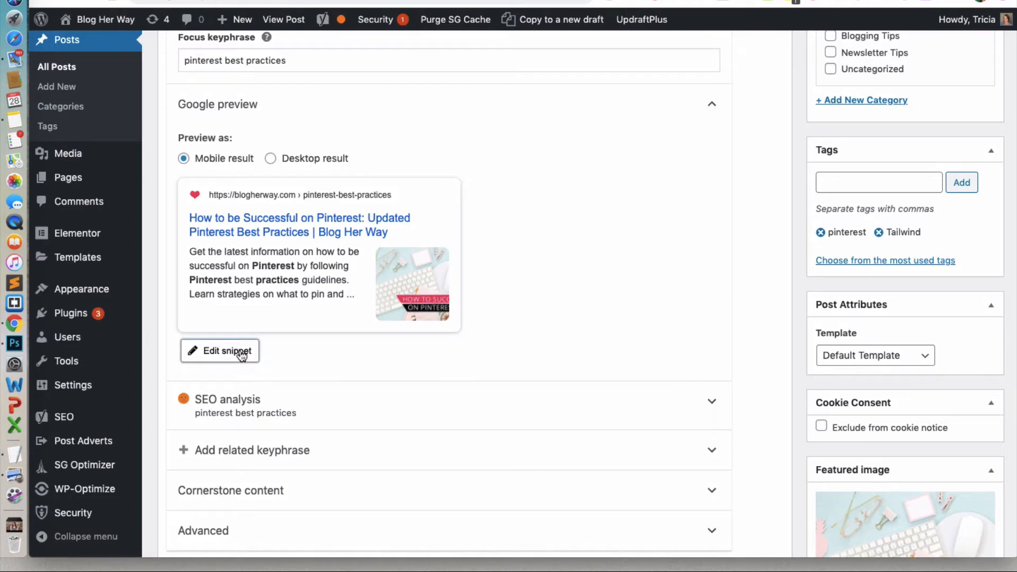
- Reveal the snippet fields via Edit snippet: SEO title variables, slug 'pinterest-best-practices' and meta description
click(219, 351)
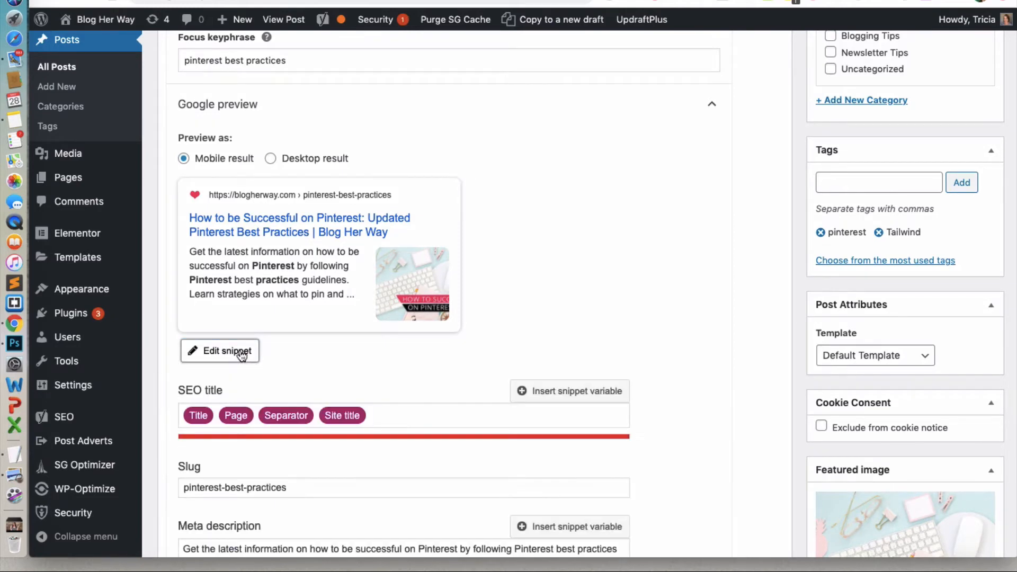
scroll(down, 3)
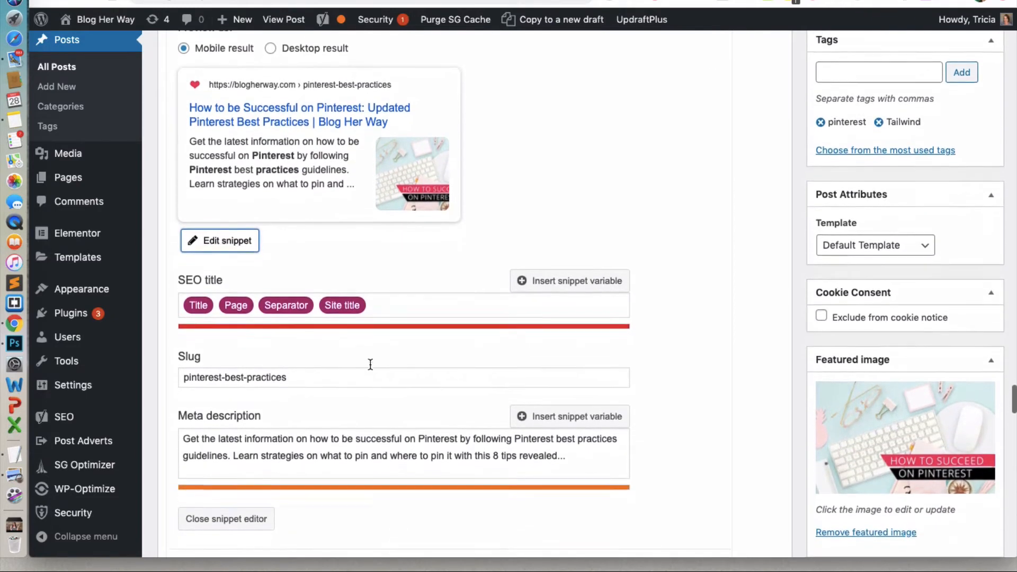
scroll(down, 3)
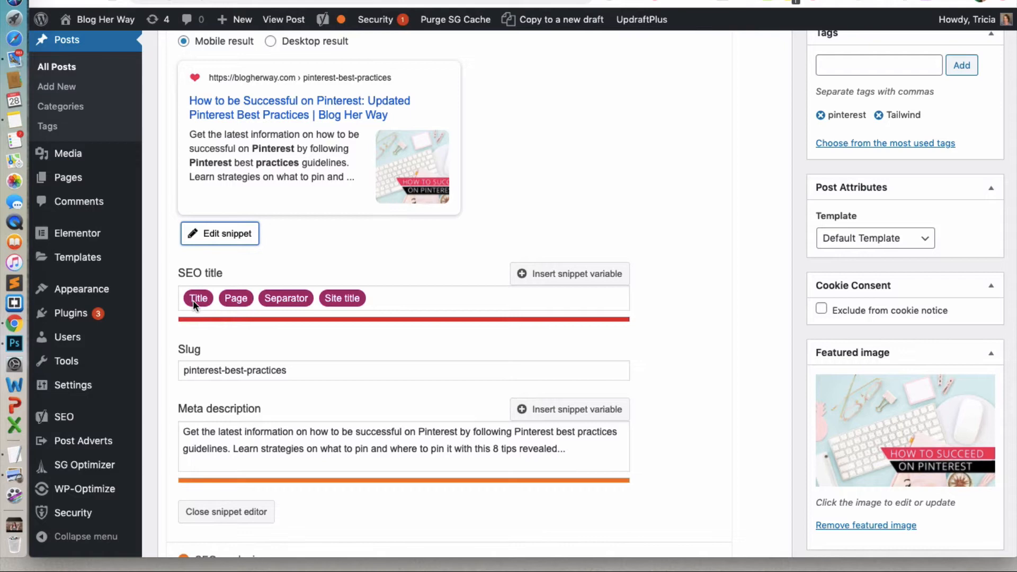
mouse_move(351, 305)
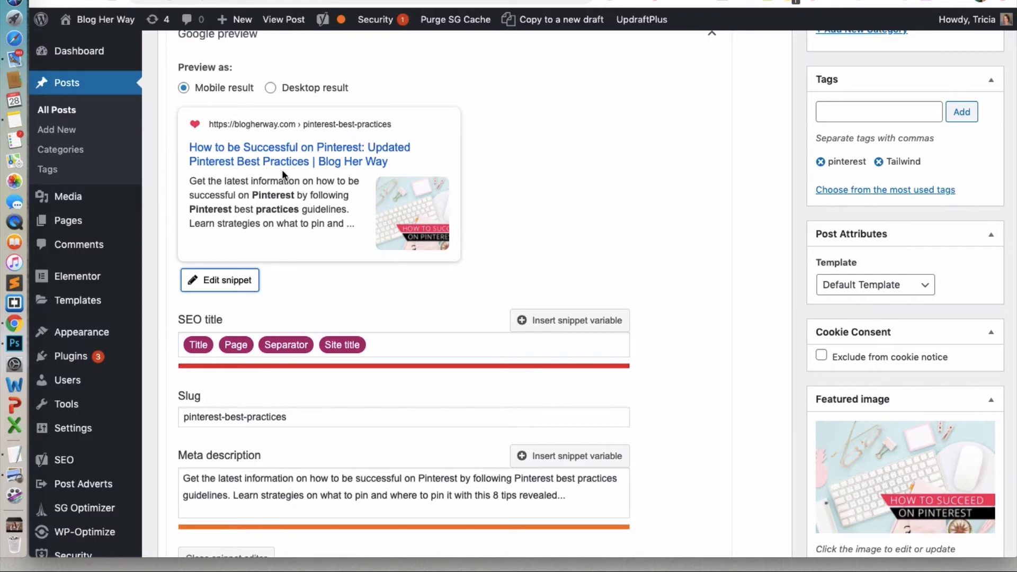
mouse_move(314, 171)
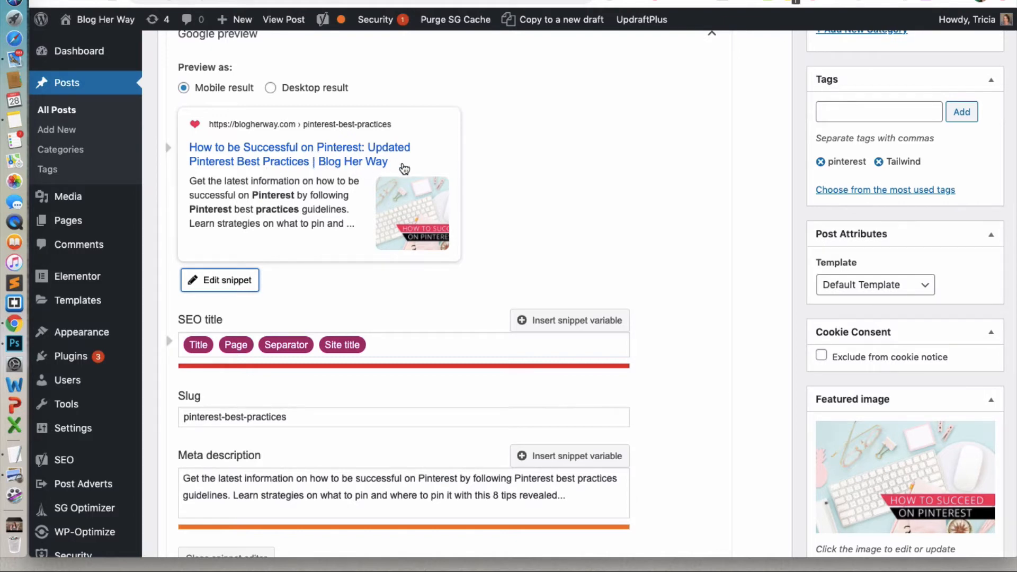
scroll(down, 3)
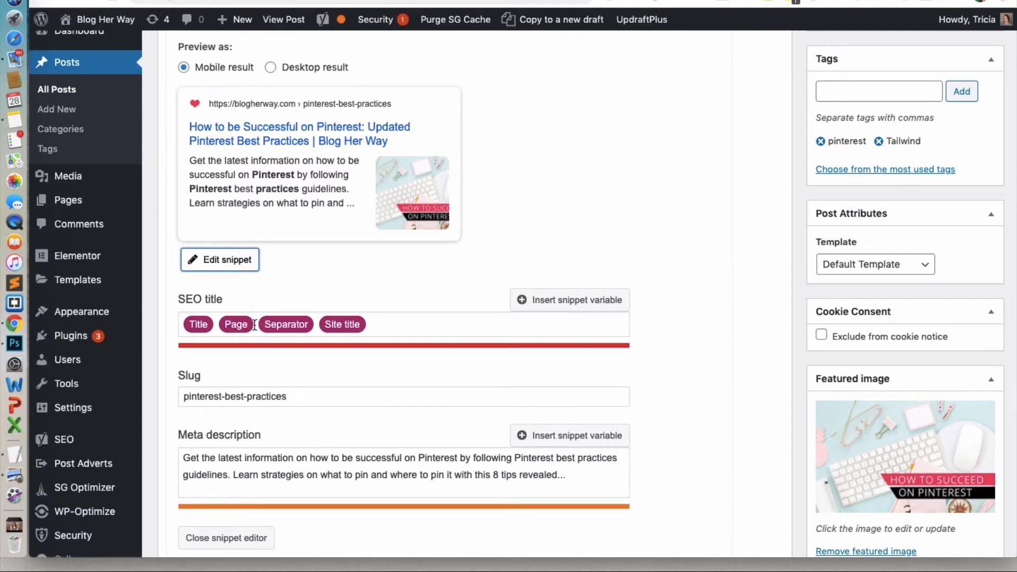
- Insert %%currentyear%% after Page in the SEO title so the preview ends '2020 | Blog Her Way'
click(403, 324)
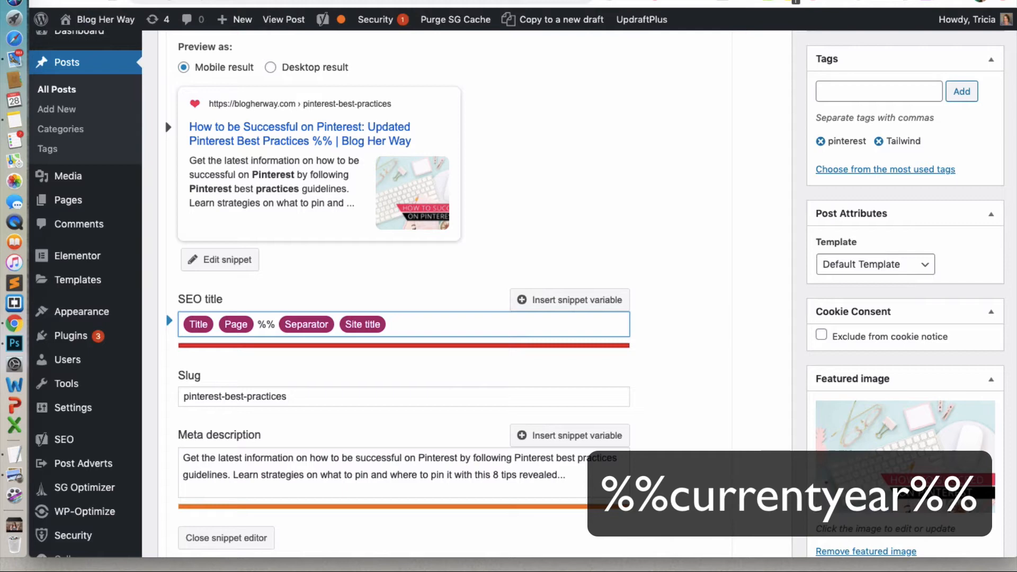
text(%%current)
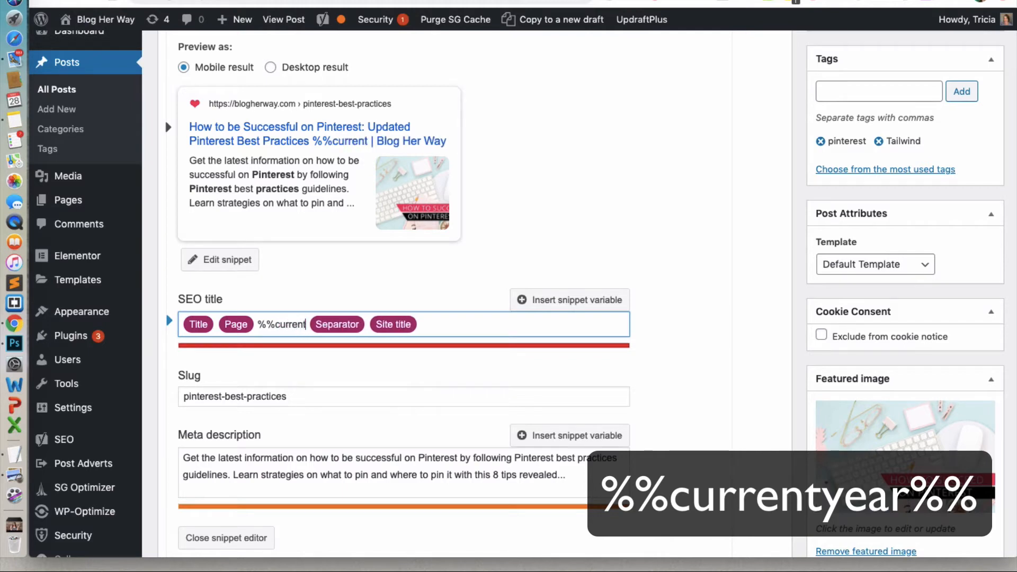
text(year)
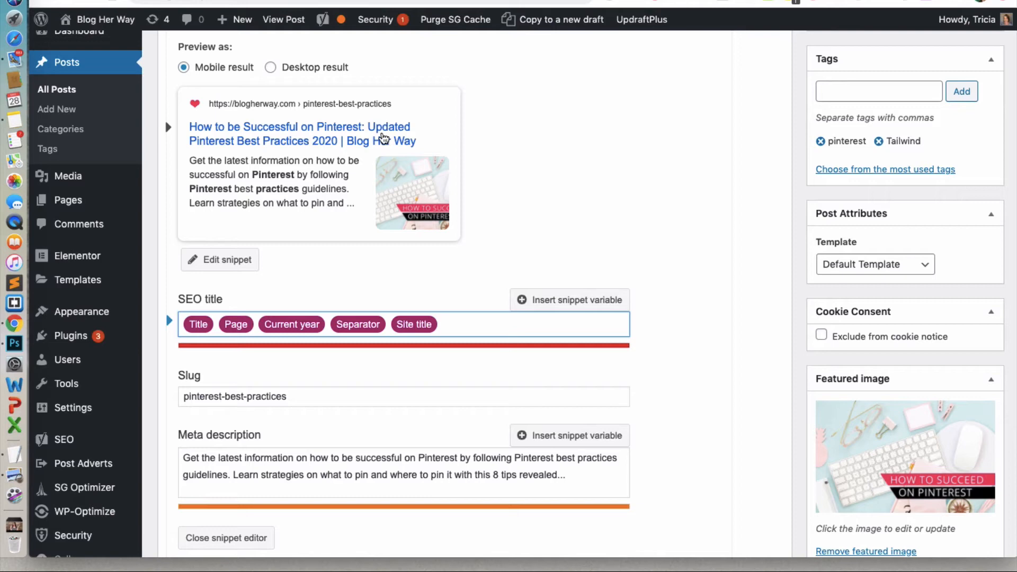
mouse_move(489, 149)
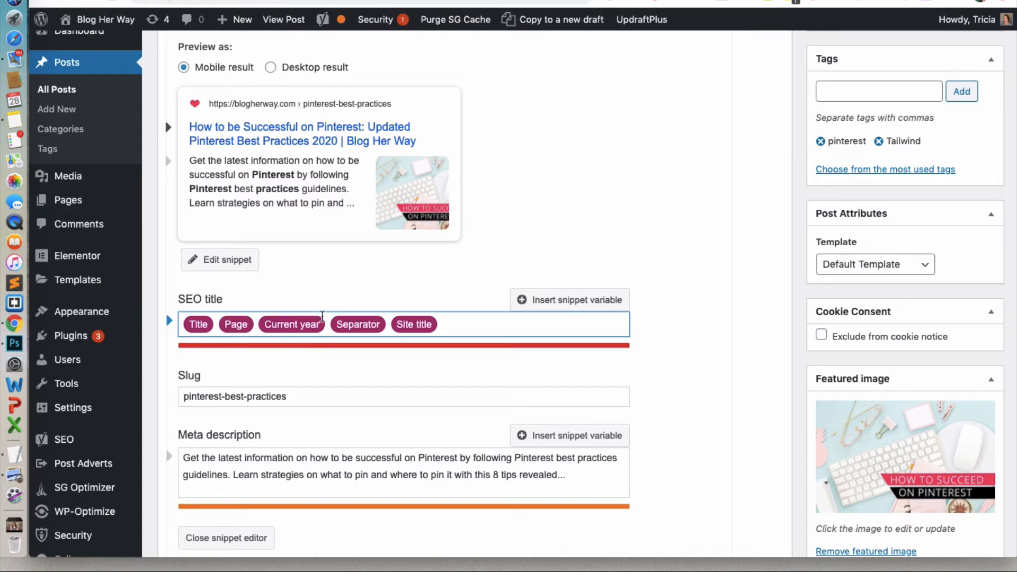
mouse_move(333, 302)
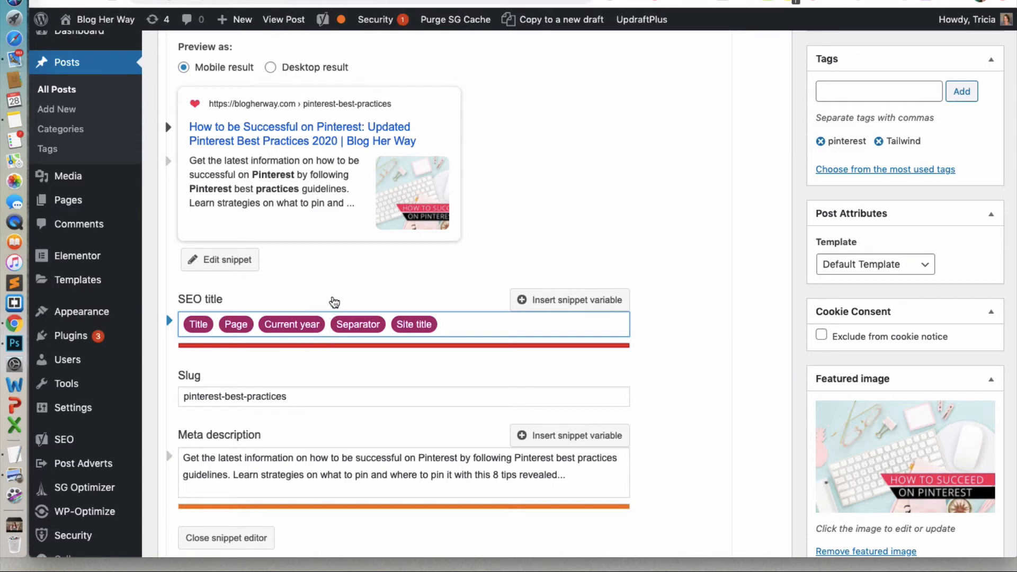
mouse_move(318, 176)
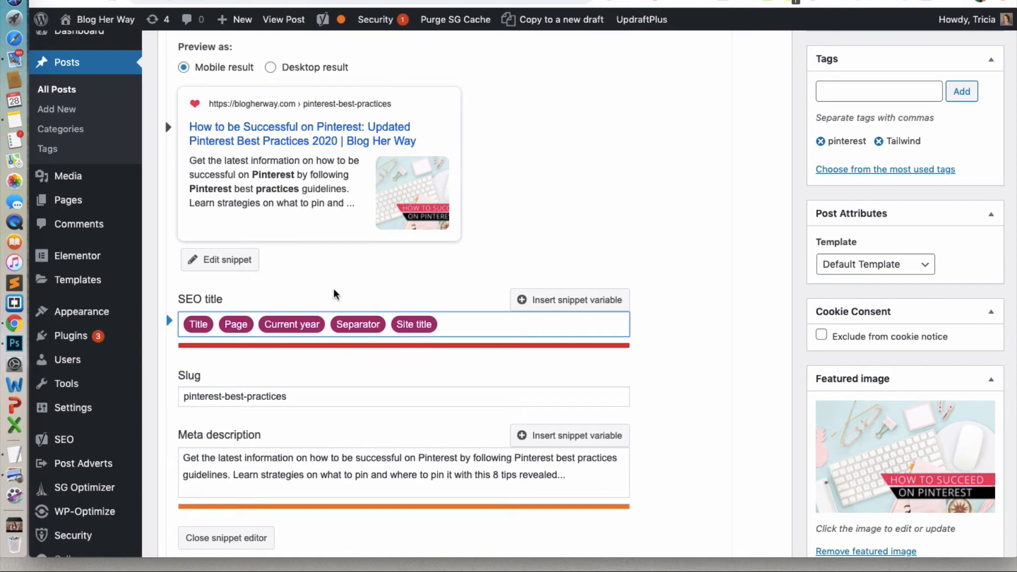
mouse_move(718, 311)
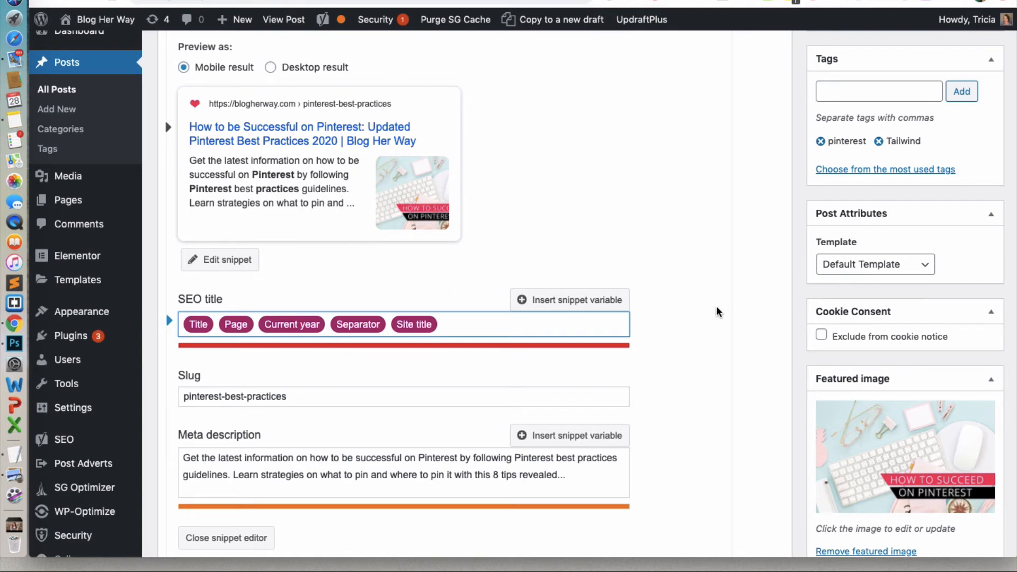